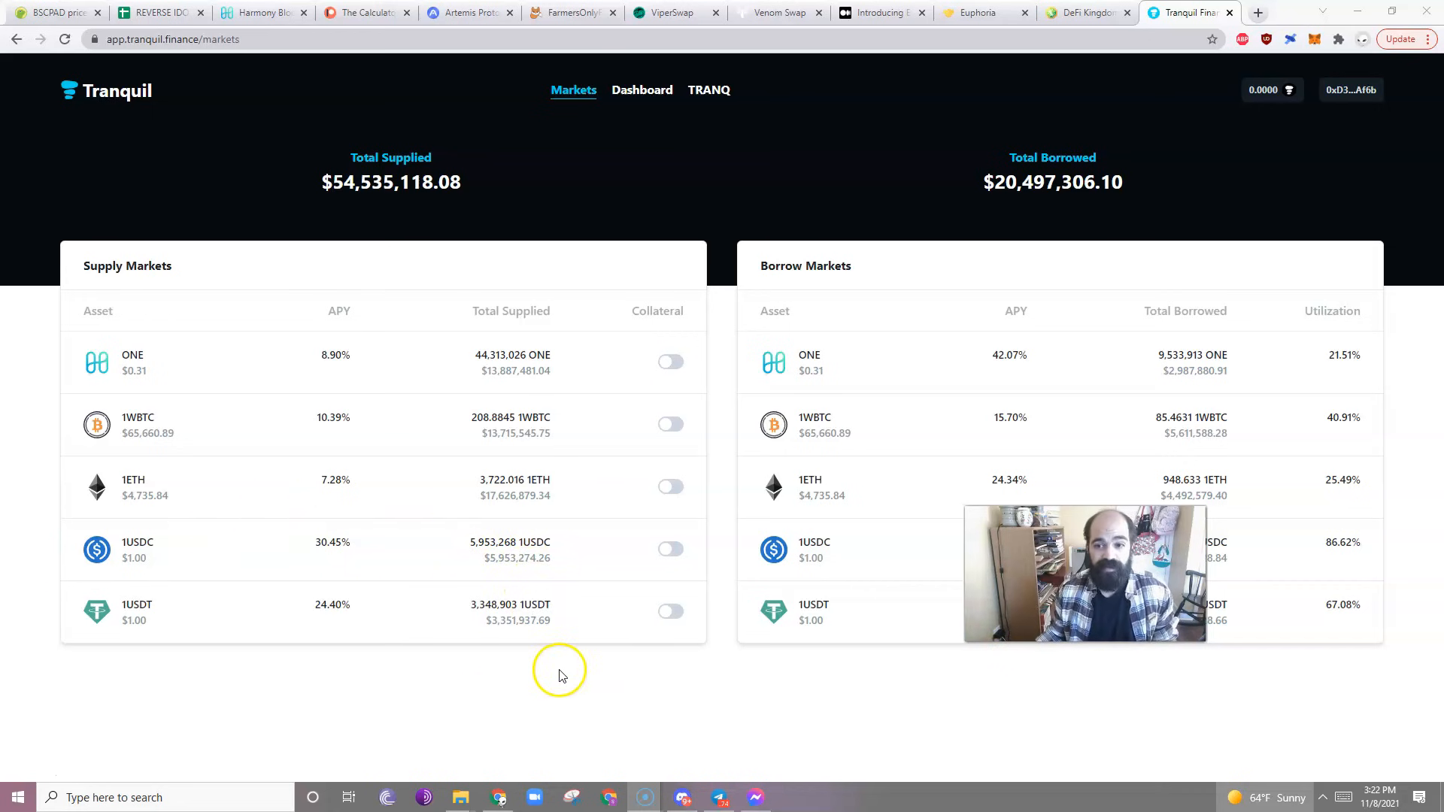
mouse_move(455, 548)
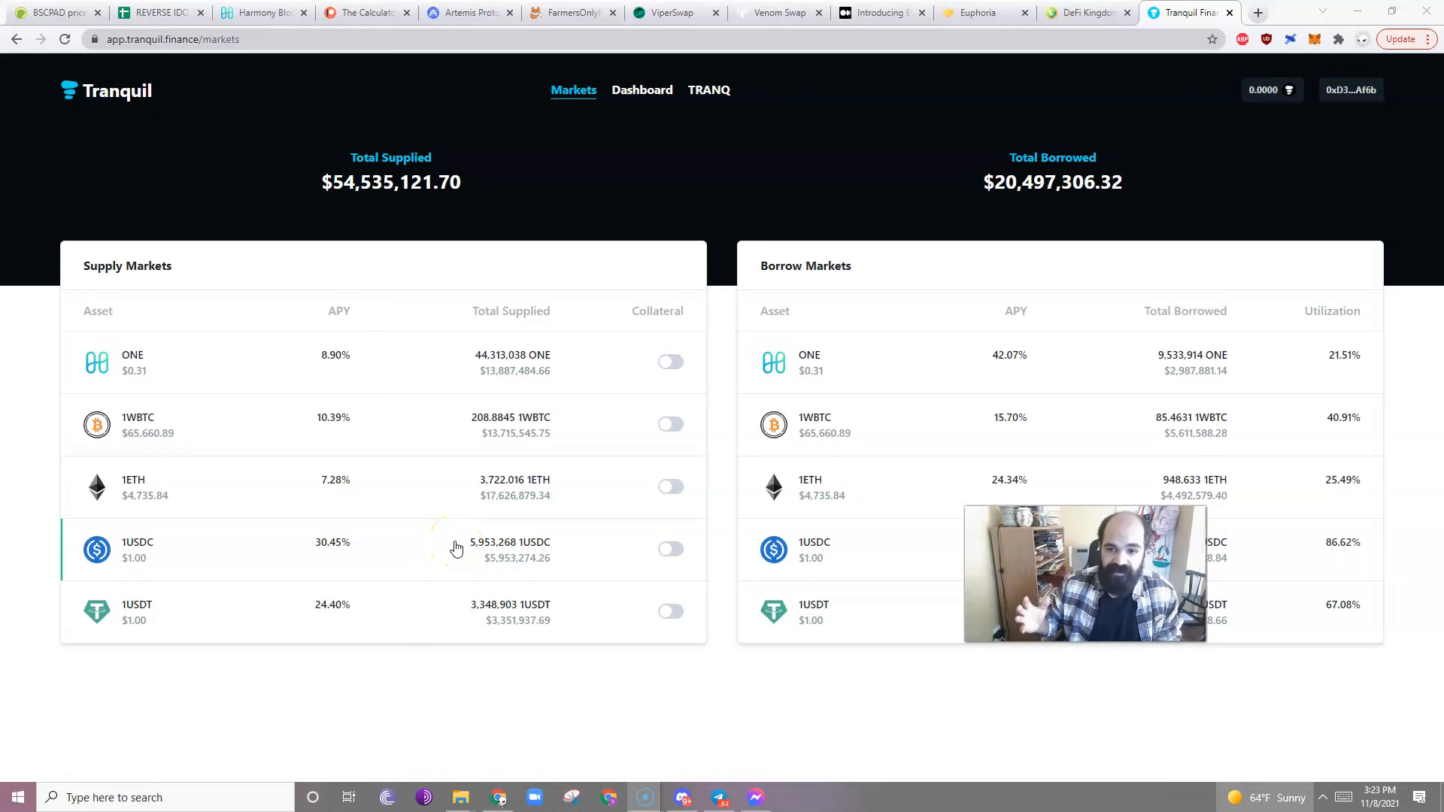
mouse_move(898, 428)
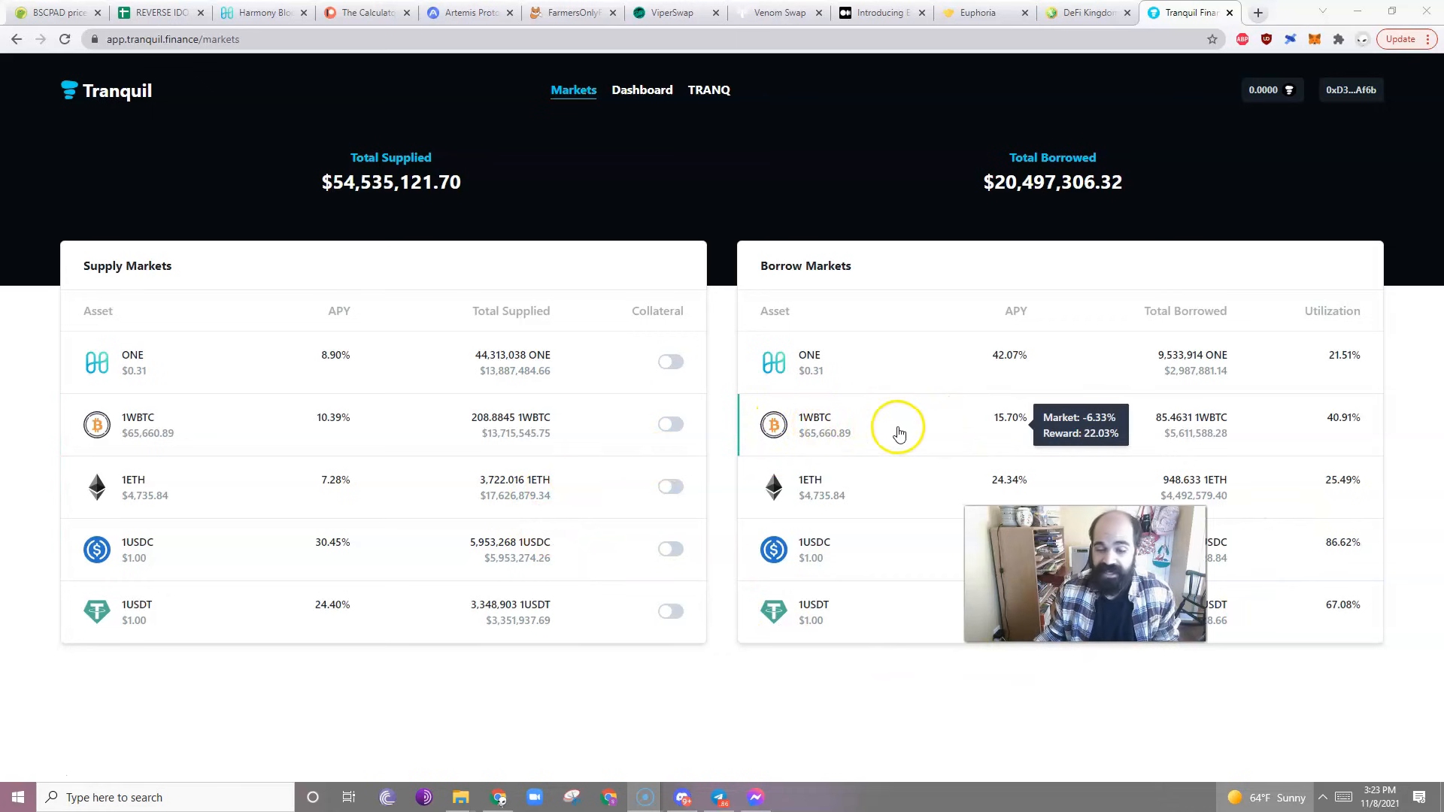
- Switch to the game.defikingdoms.com tab to bring up the Wrong Network popup
click(1087, 12)
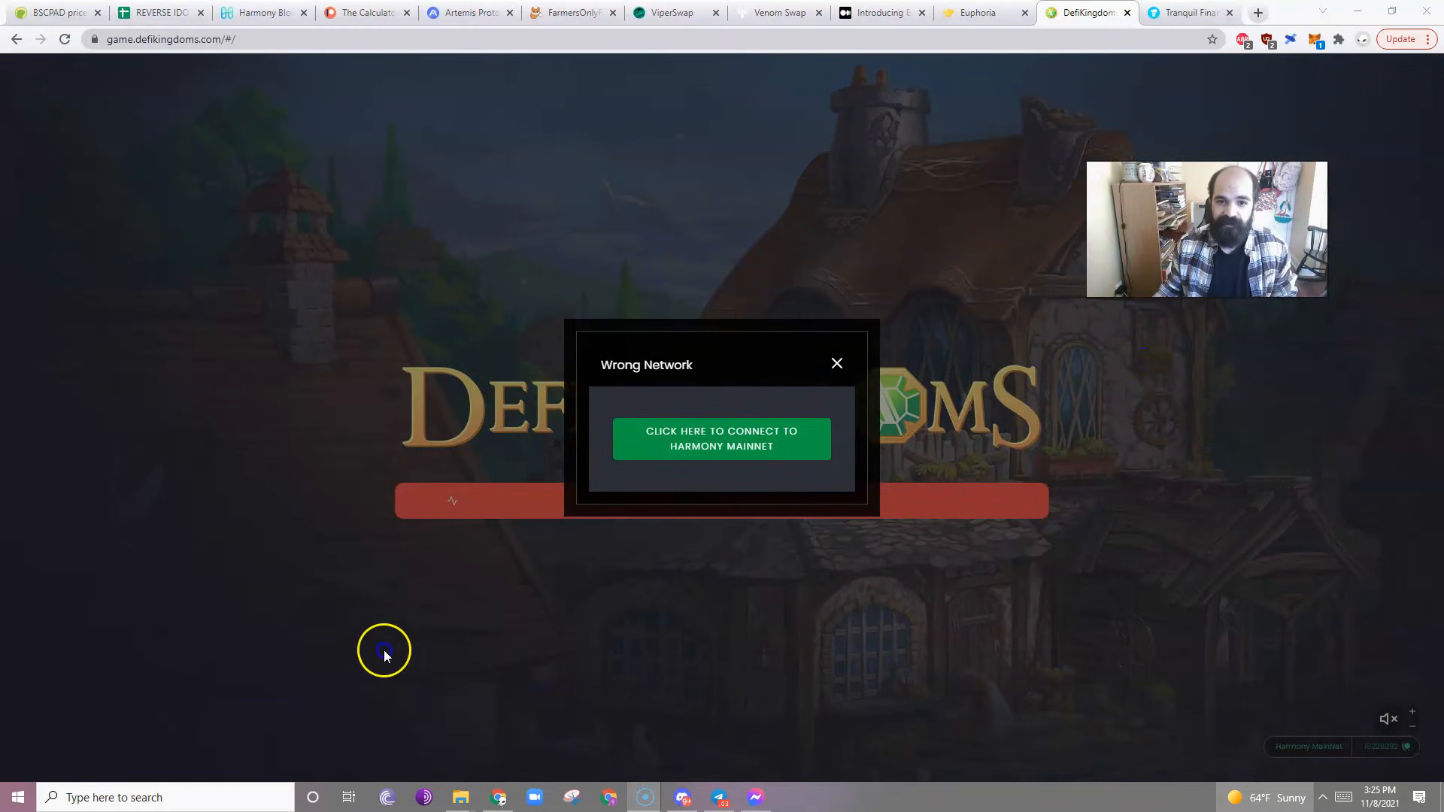
- Connect DeFi Kingdoms to Harmony Mainnet and approve the network switch in MetaMask
click(721, 438)
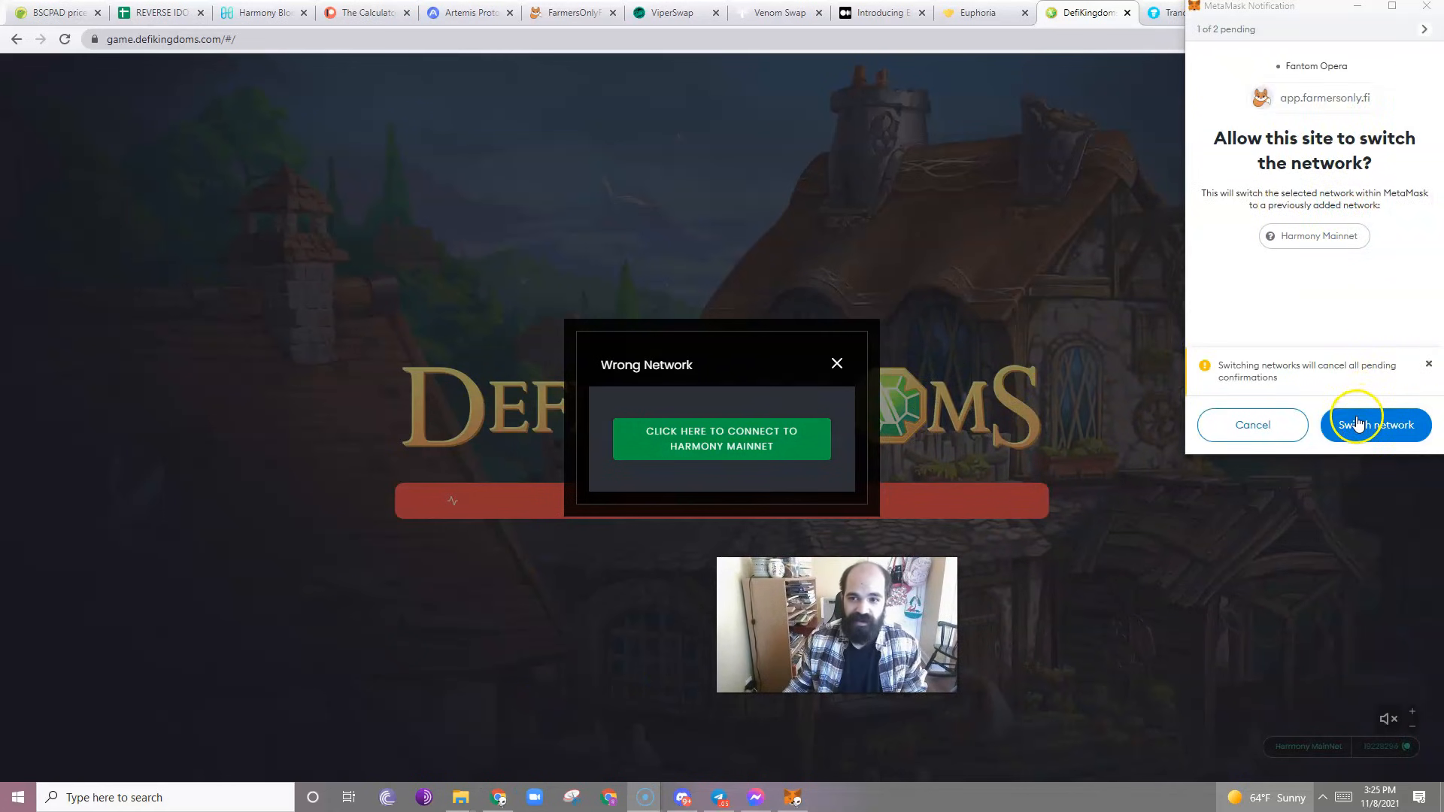
click(1374, 424)
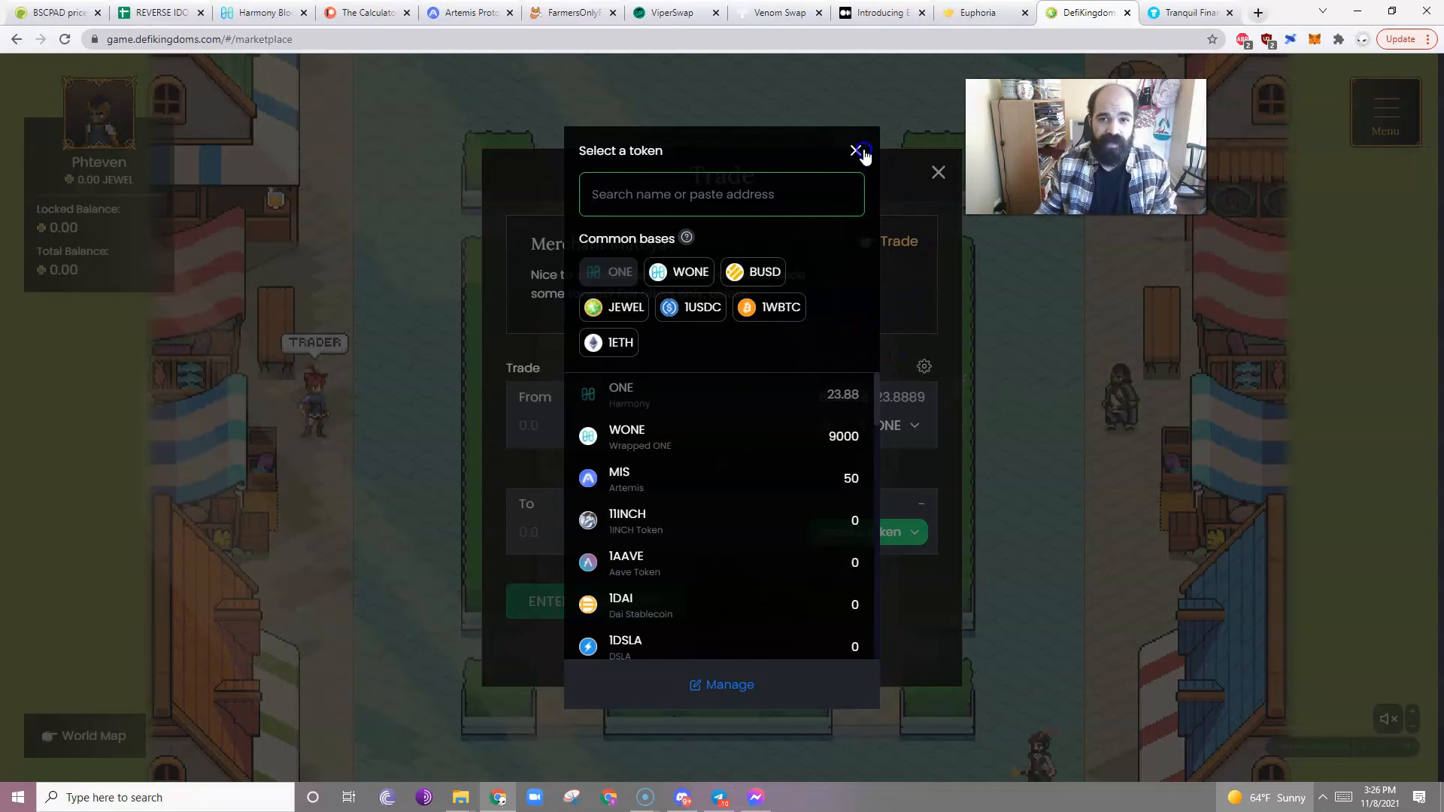
click(857, 150)
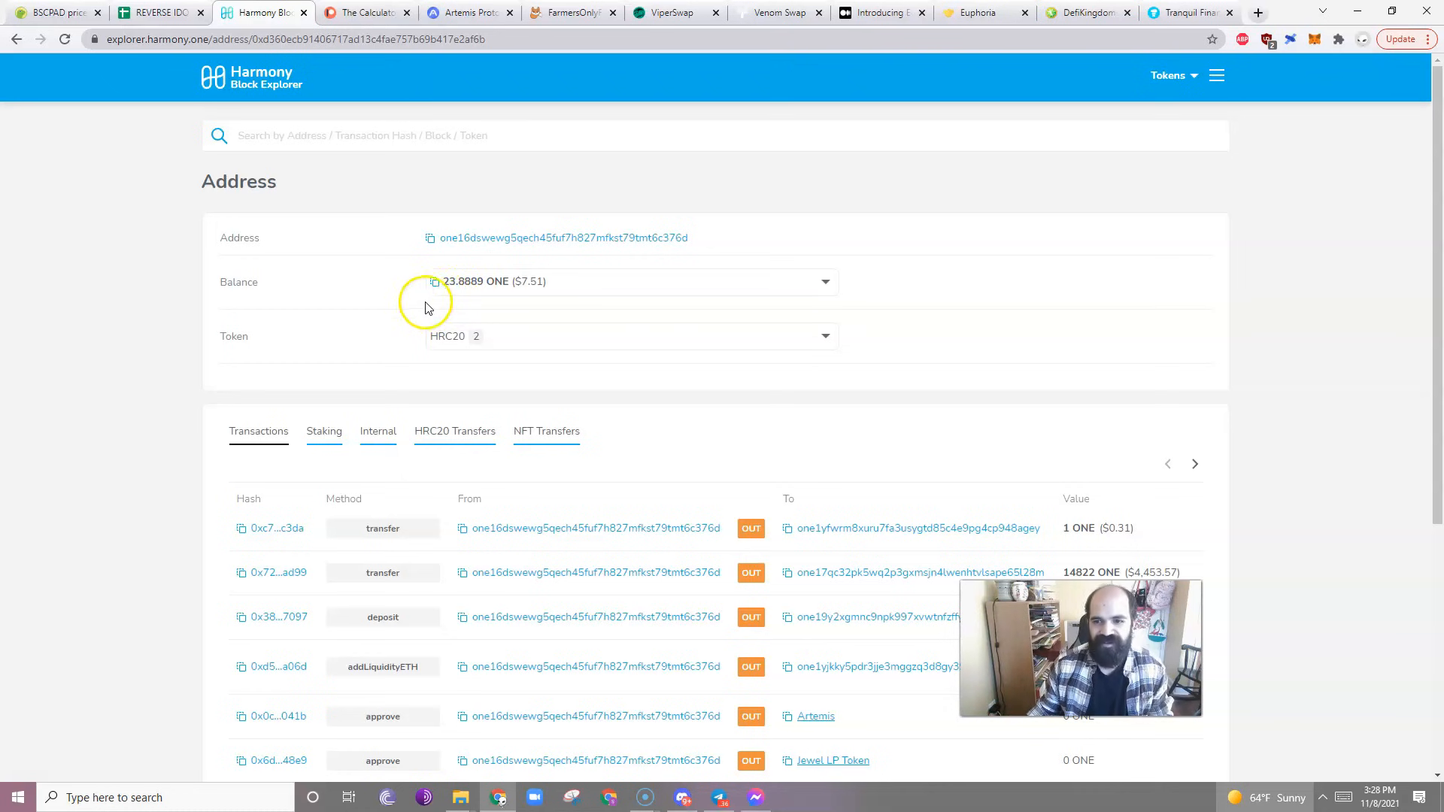
click(571, 13)
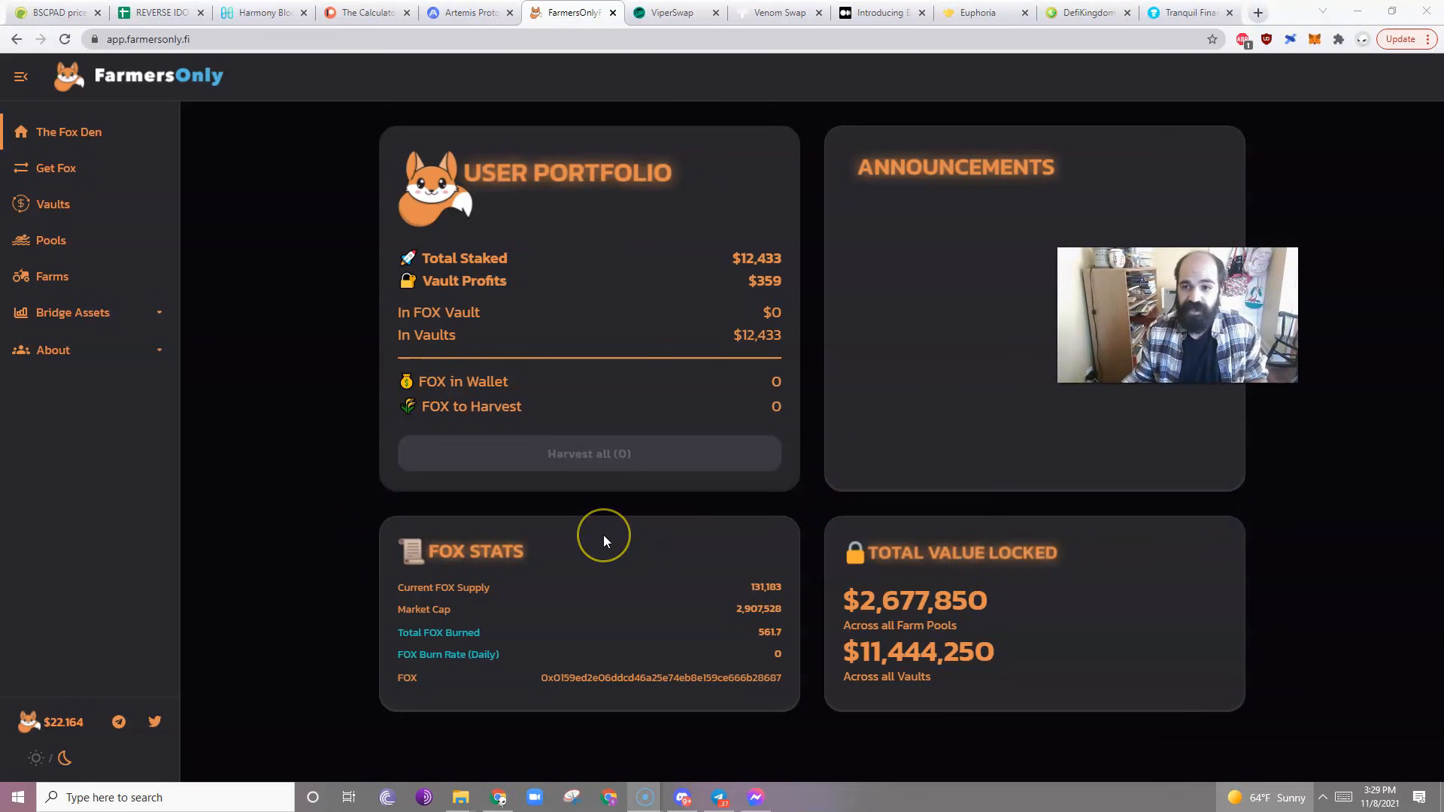
- Open FarmersOnly's Vaults page from the sidebar, showing the ONE-MIS vault details
click(53, 204)
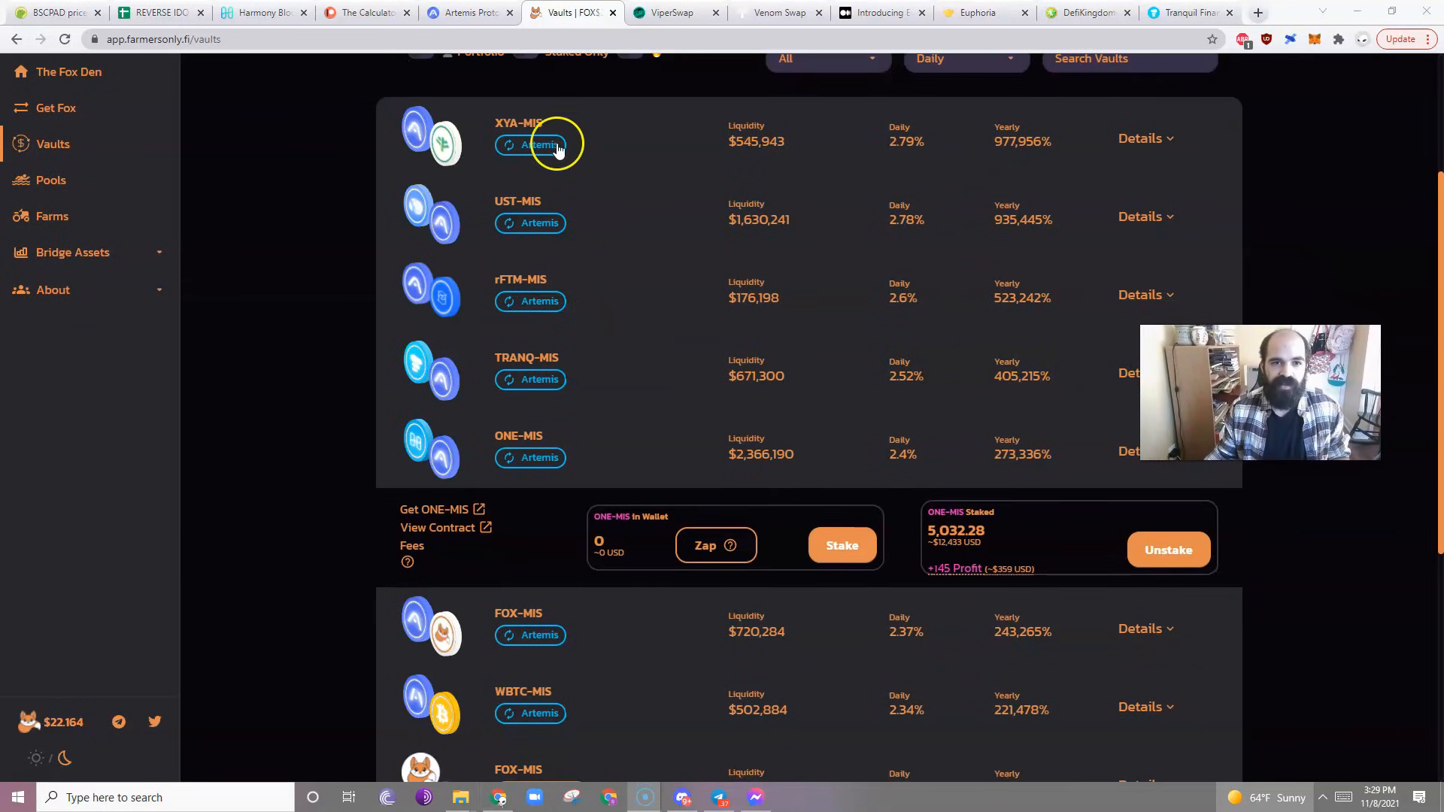
- Scroll through the FarmersOnly vault list, then go to the Farms page
scroll(down, 3)
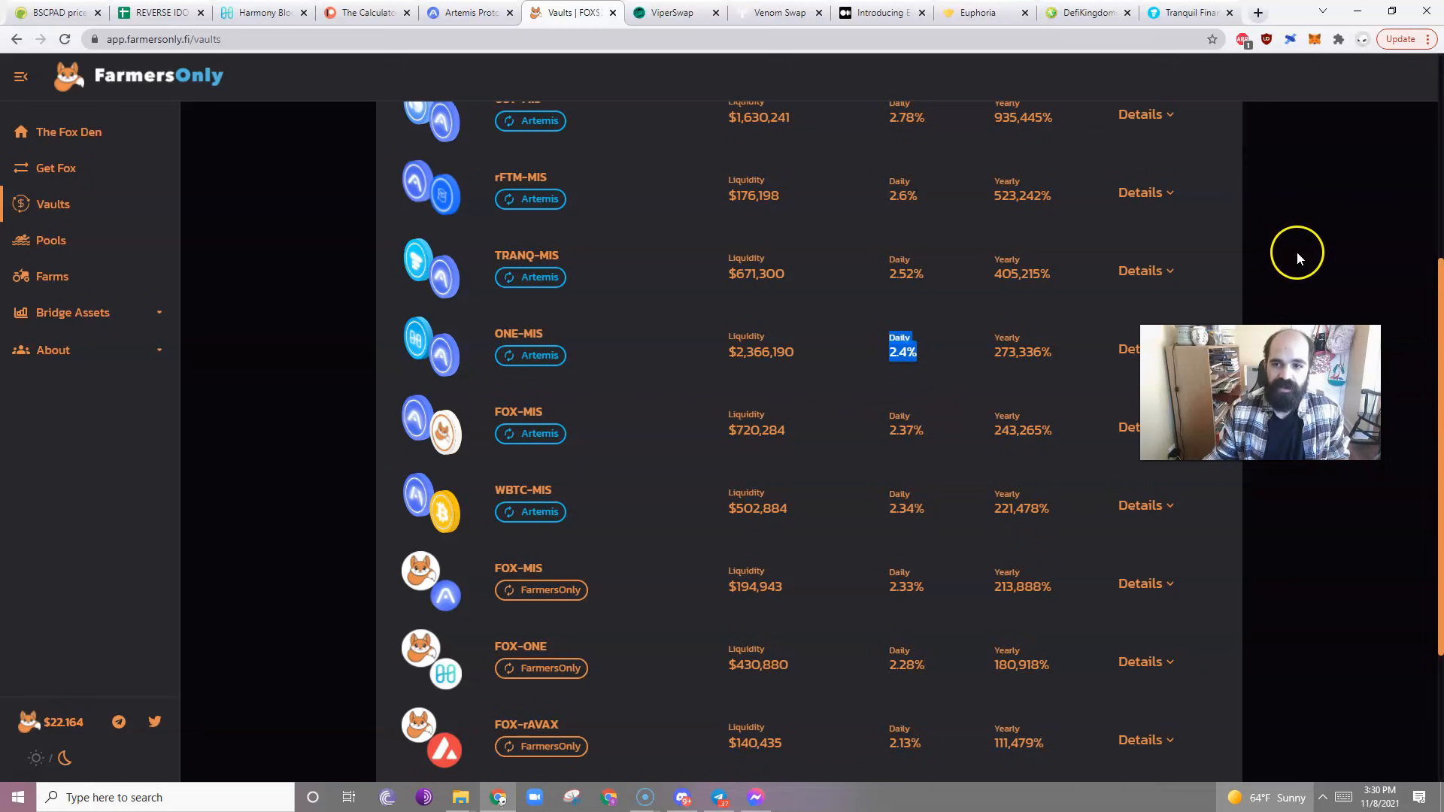
click(52, 275)
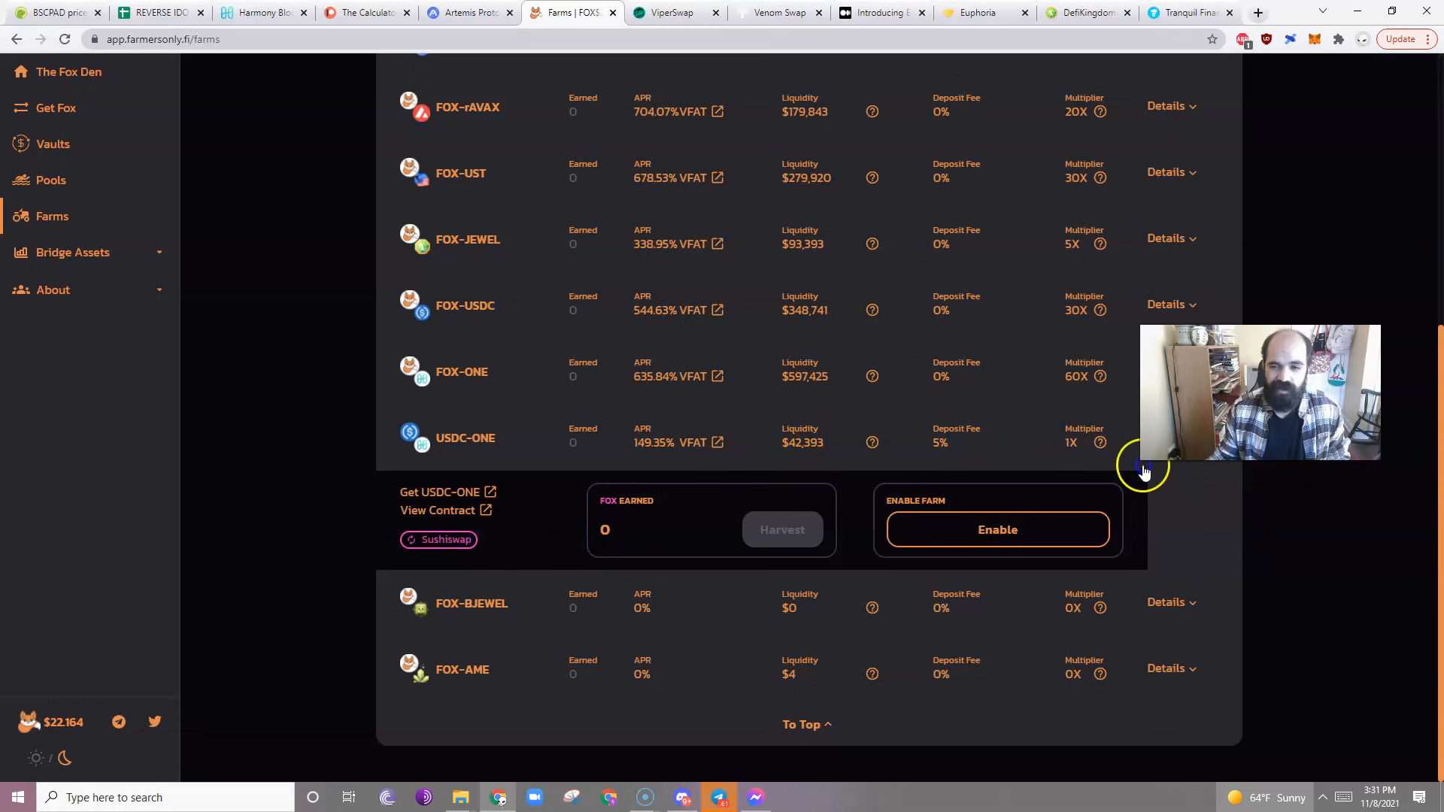
- Switch to the ViperSwap tab listing anyBTC-ONE (265.6% APR) and LUNA-ONE (167%) pools
click(670, 12)
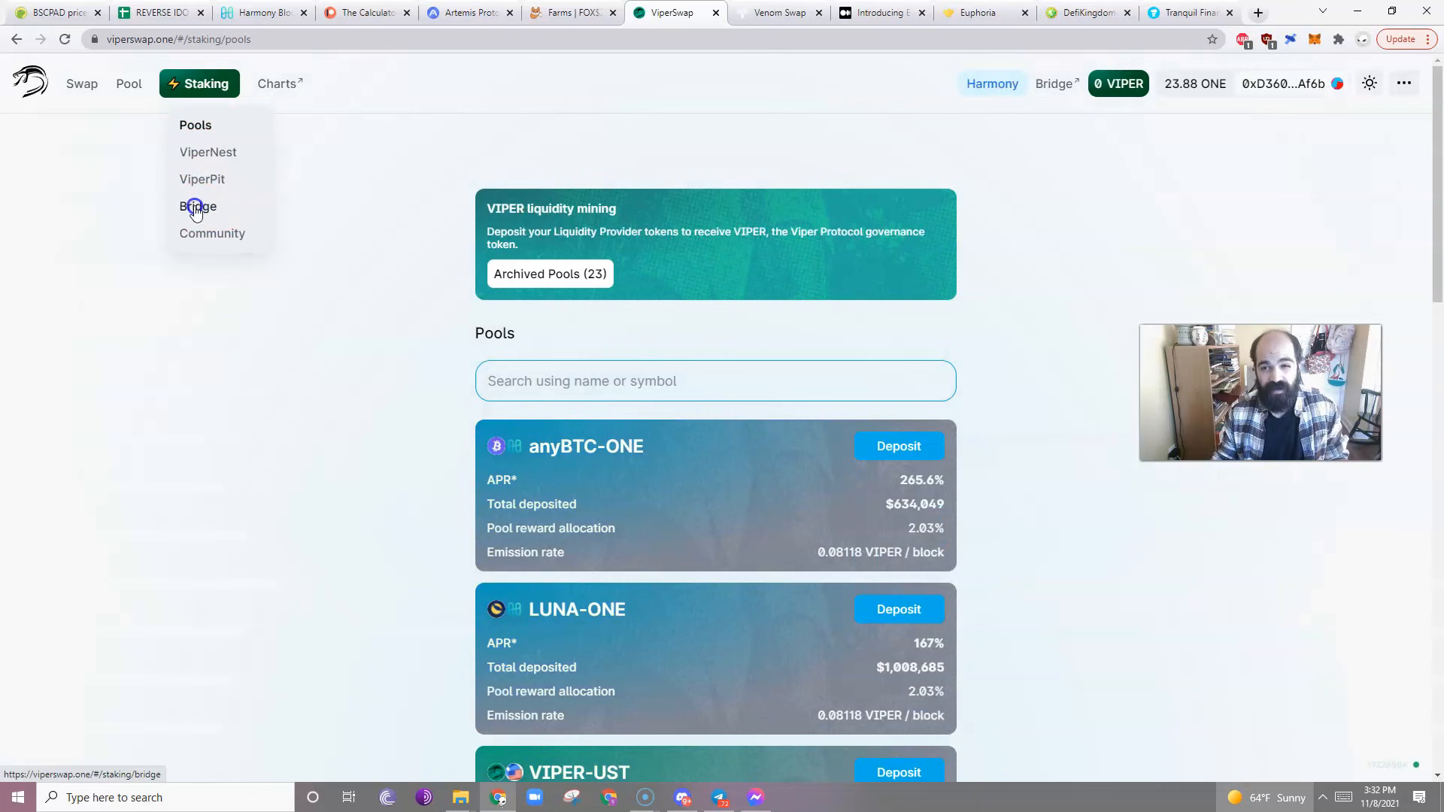
- Scroll the ViperSwap pools, read the Euphoria Medium article, then switch to DeFi Kingdoms
scroll(down, 3)
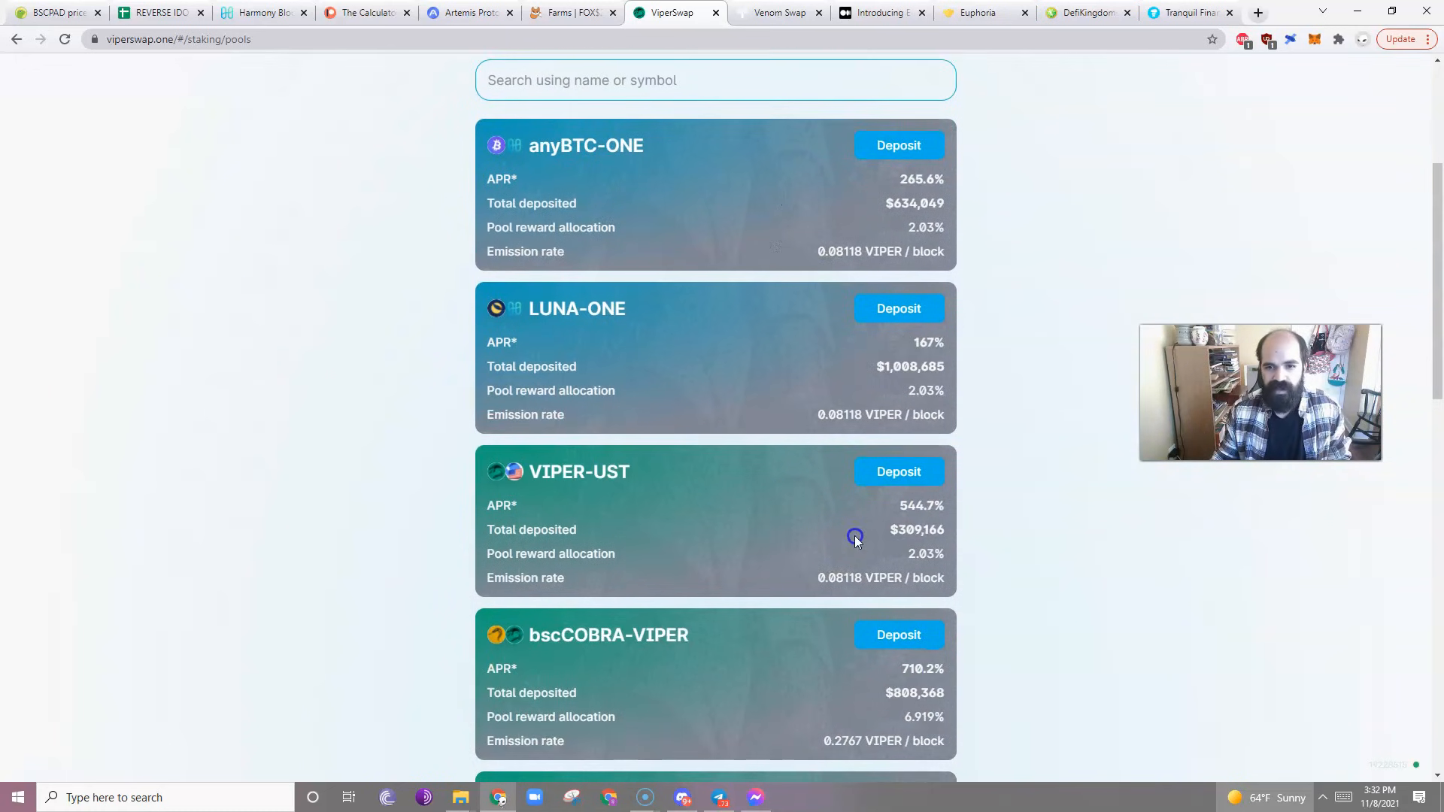
scroll(down, 3)
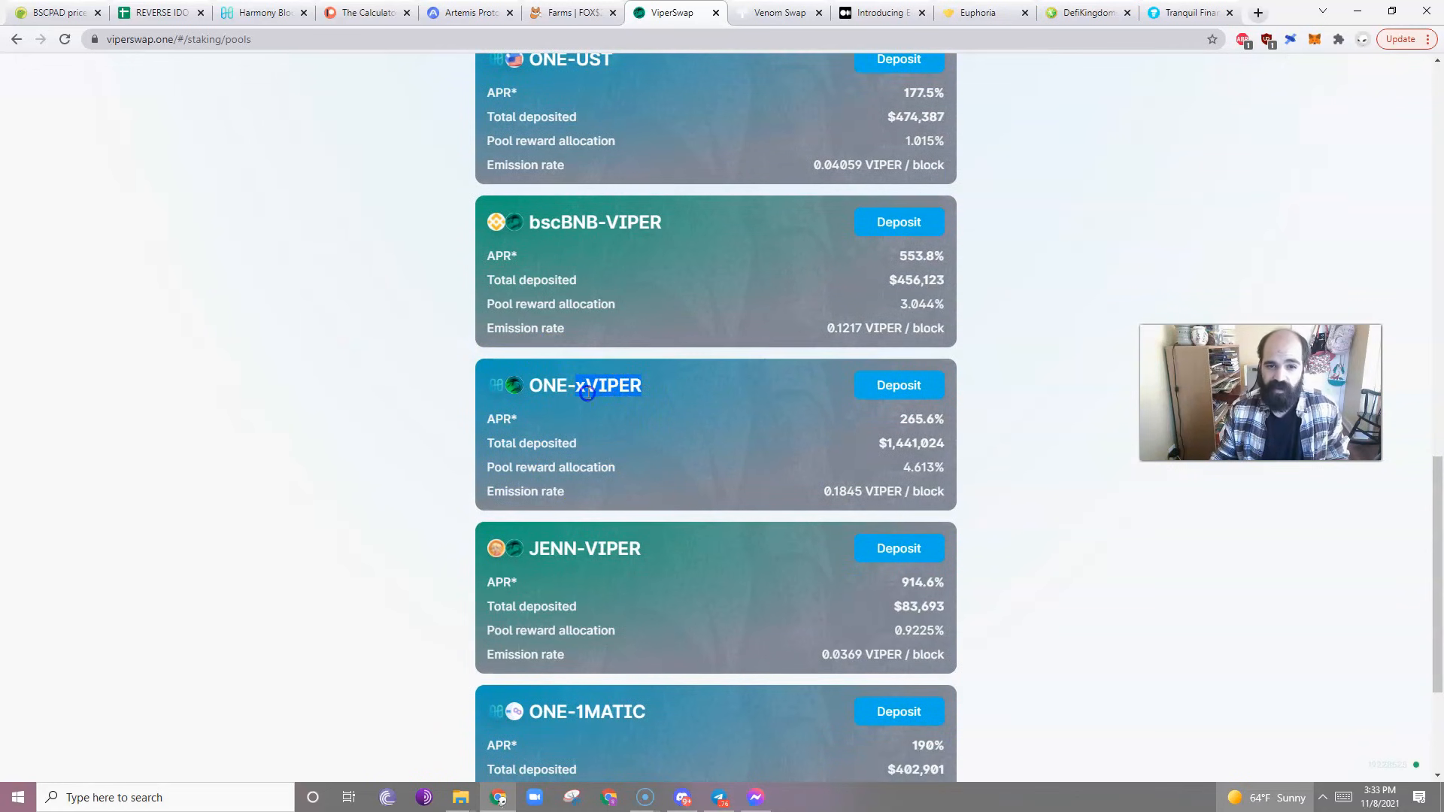
scroll(up, 3)
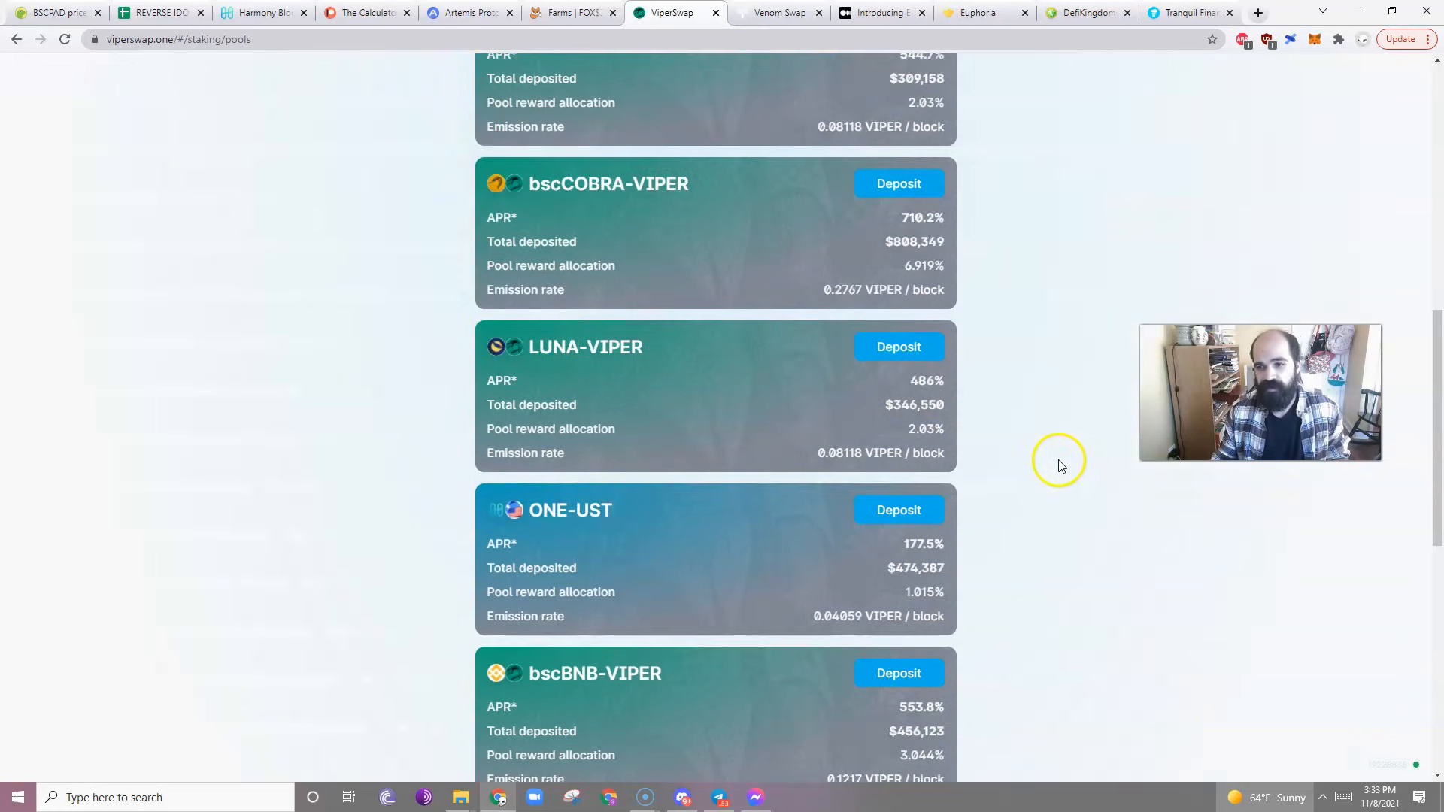
click(845, 12)
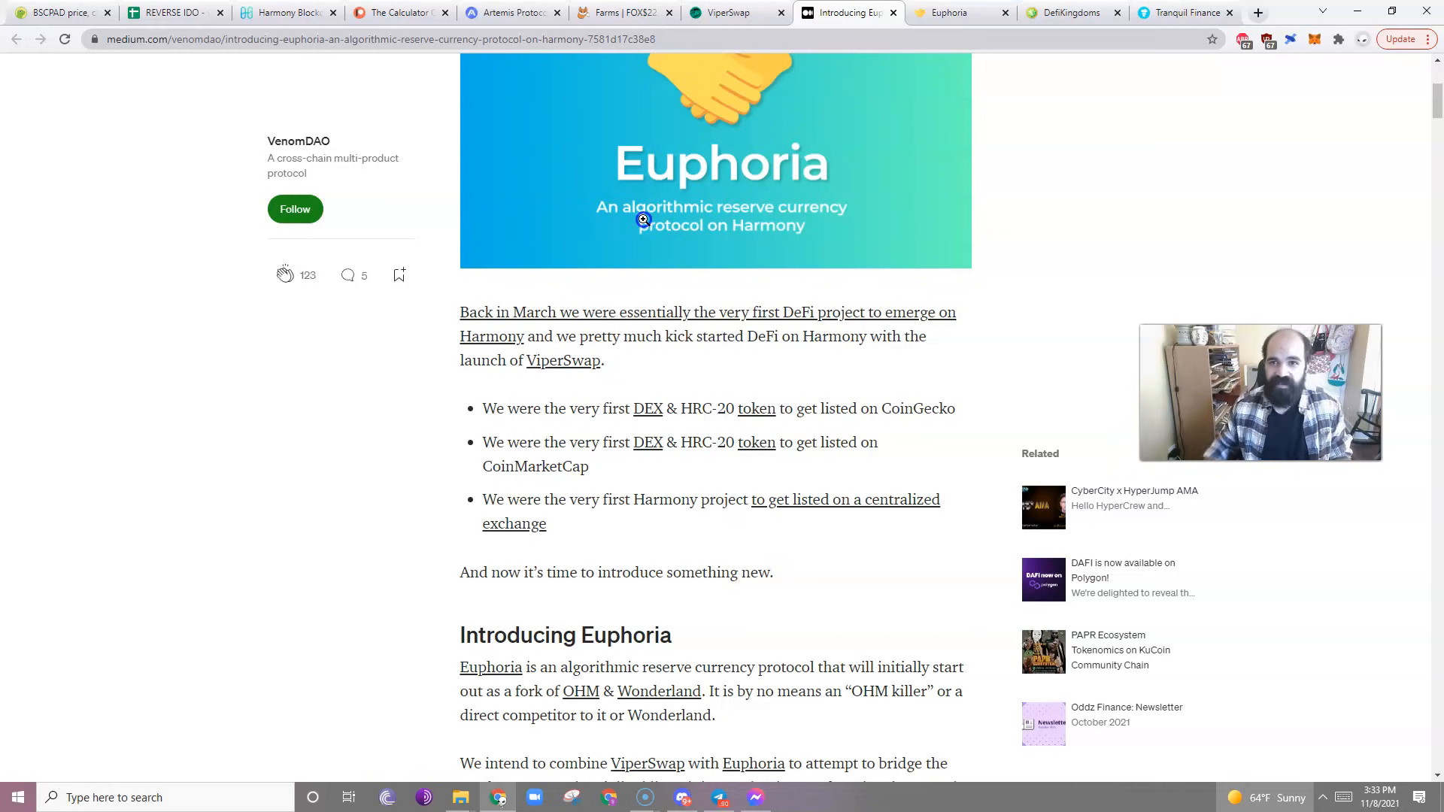
click(1068, 12)
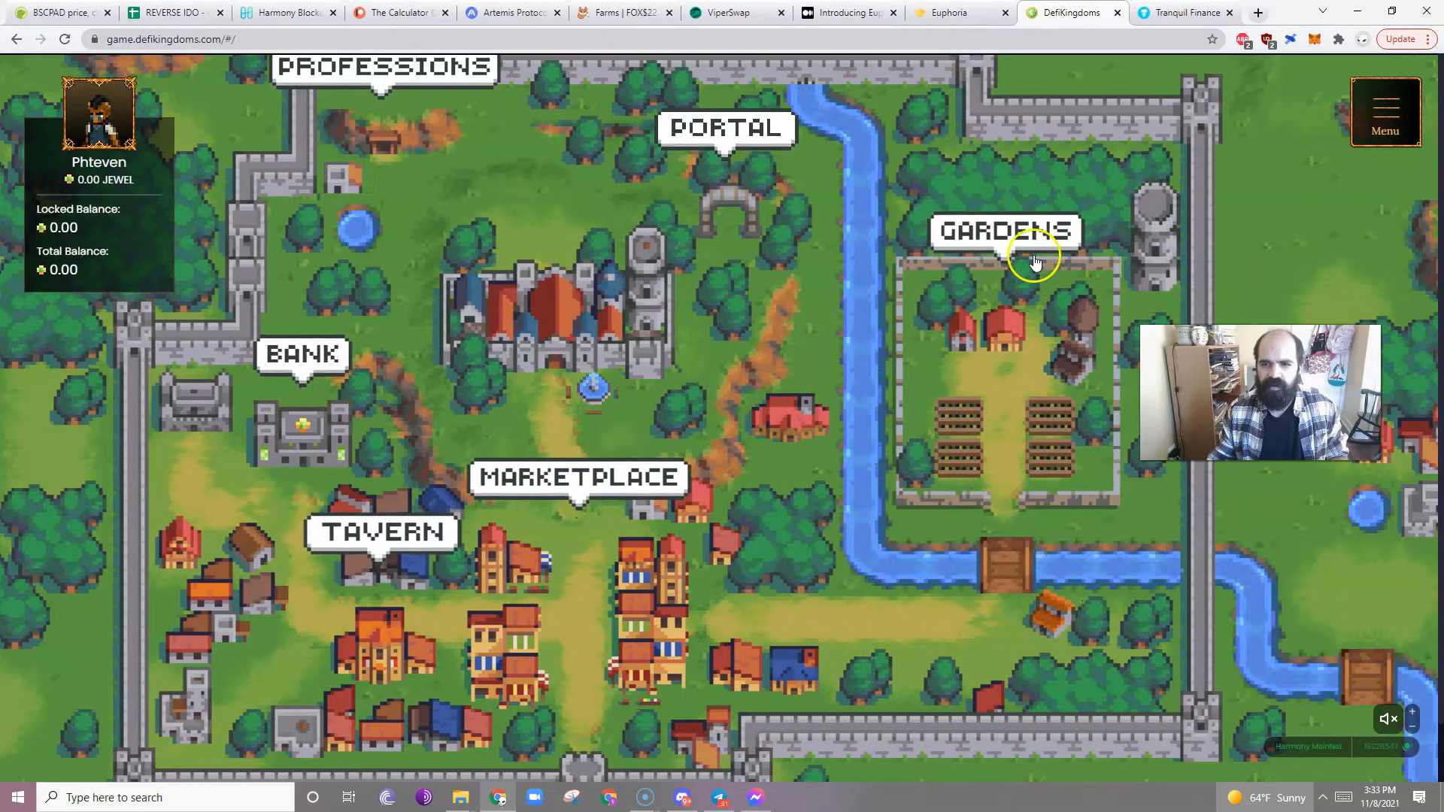
- Open the Gardens, listing JEWEL-UST at 1,347% APR and JEWEL-bscBNB at 1,339%
click(1004, 230)
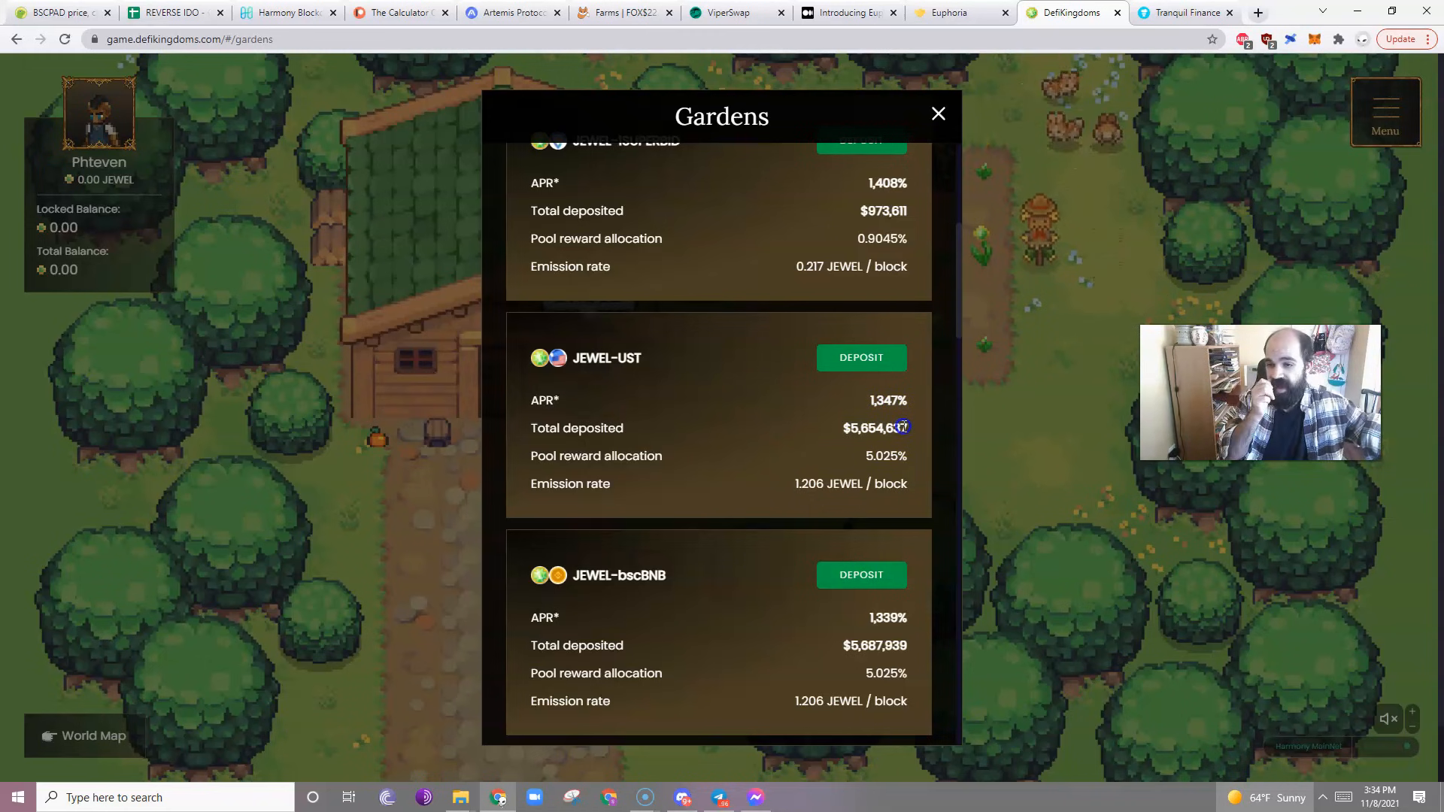
mouse_move(775, 476)
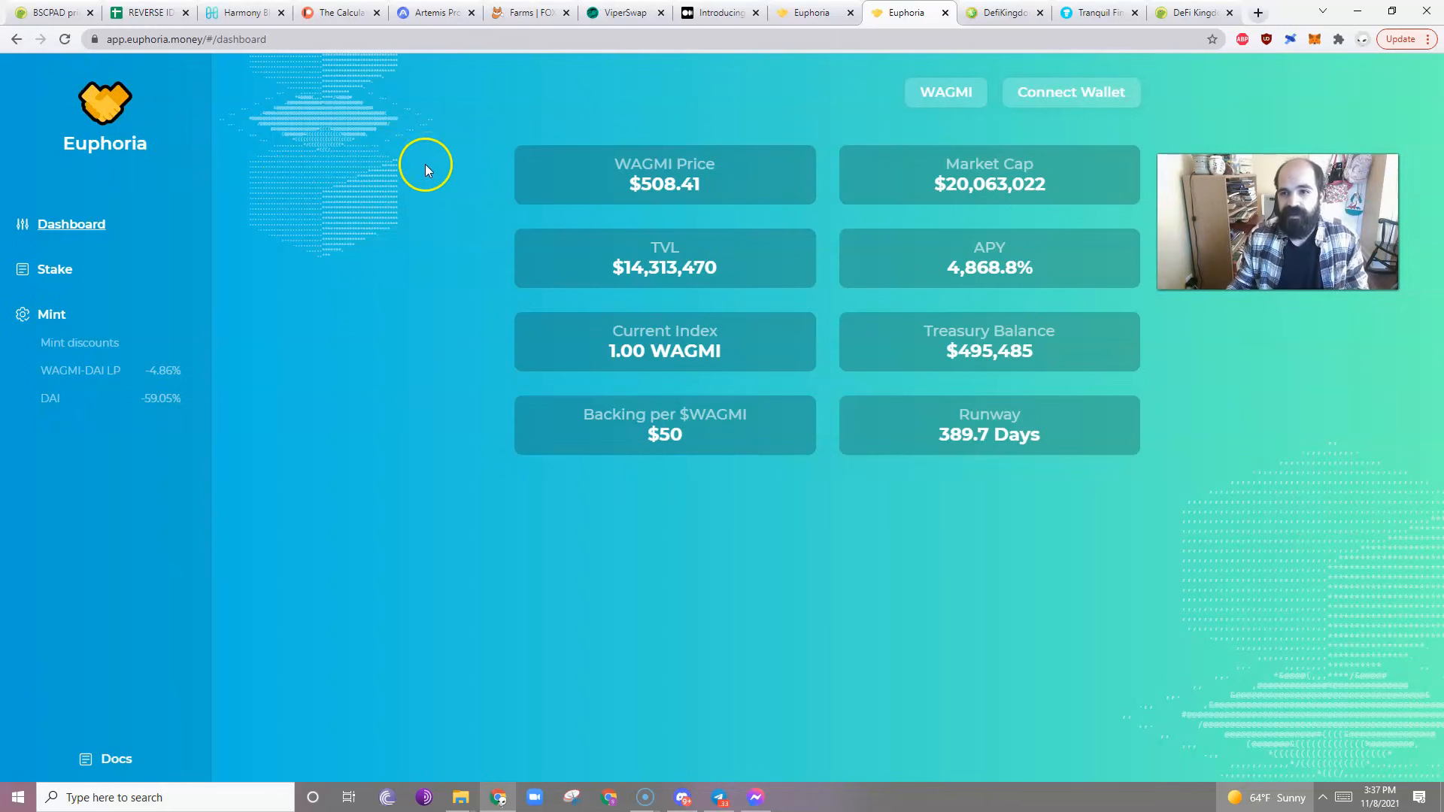
mouse_move(625, 12)
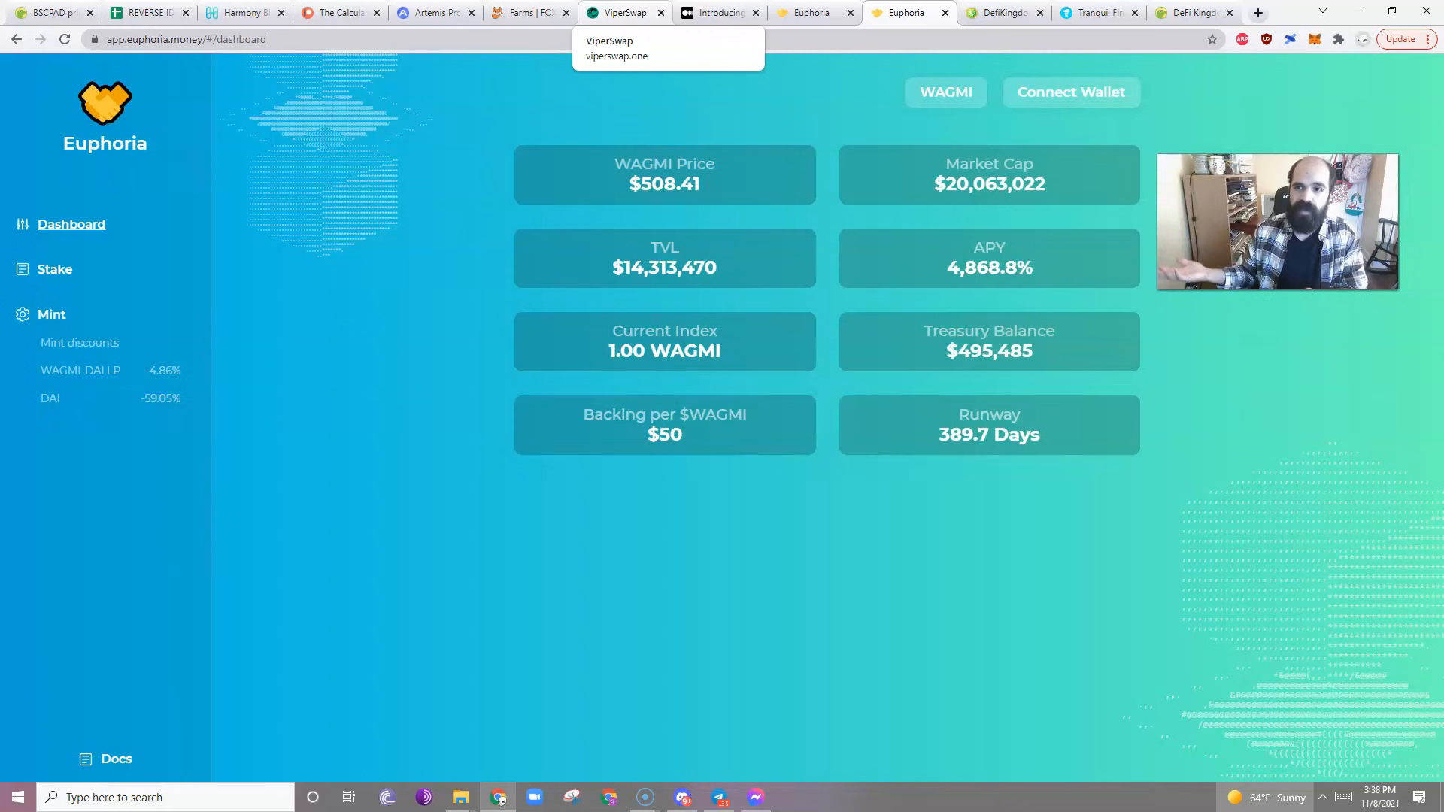
- Switch to the ViperSwap browser tab, now showing Artemis Protocol's Elysium vaults
click(435, 12)
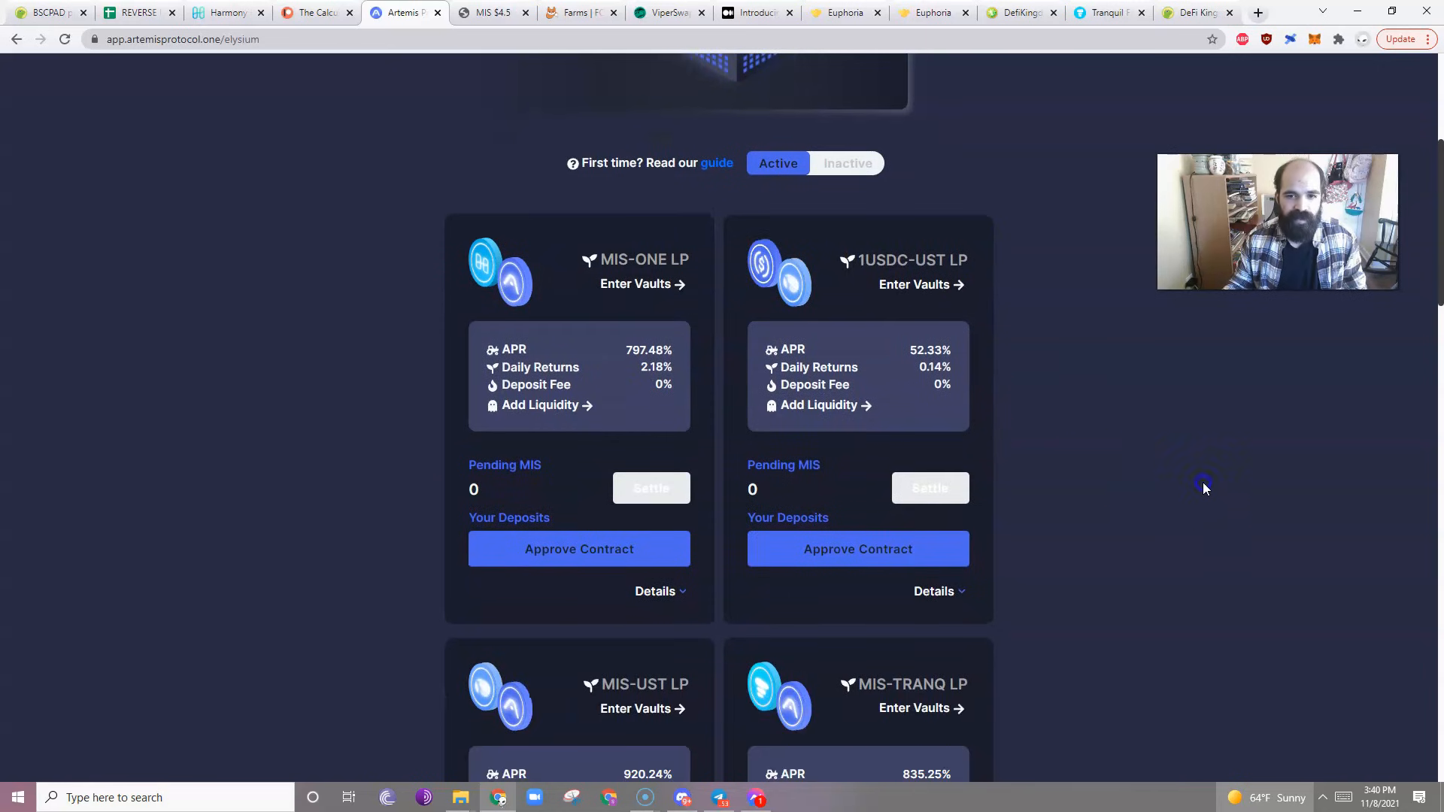
- Scroll down to the MIS-RFTM (859.7% APR) and MIS-WBTC (773.34%) LP pools
scroll(down, 3)
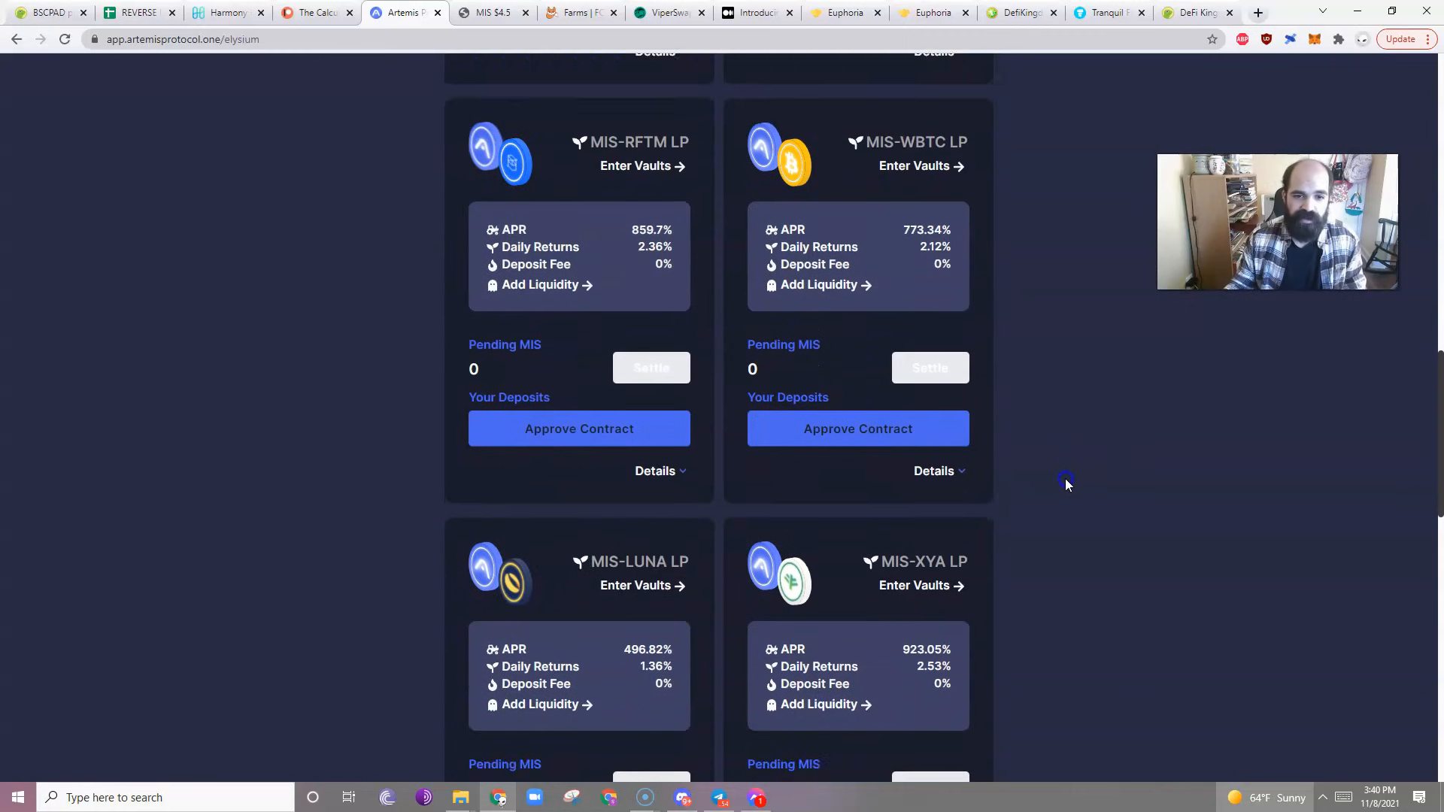
- Scroll back to the top, where MIS-ONE LP reads 797.52% APR
scroll(up, 3)
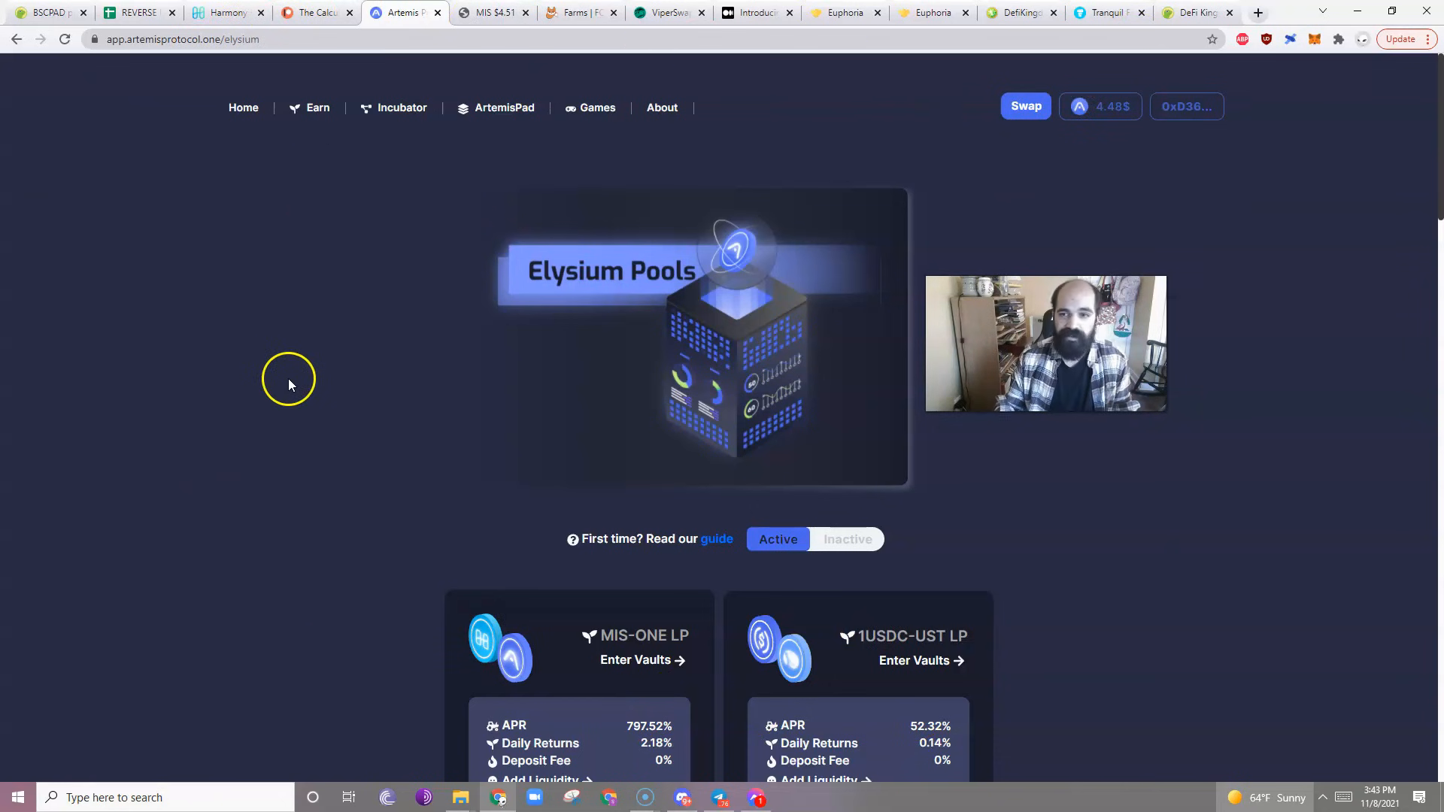
mouse_move(652, 707)
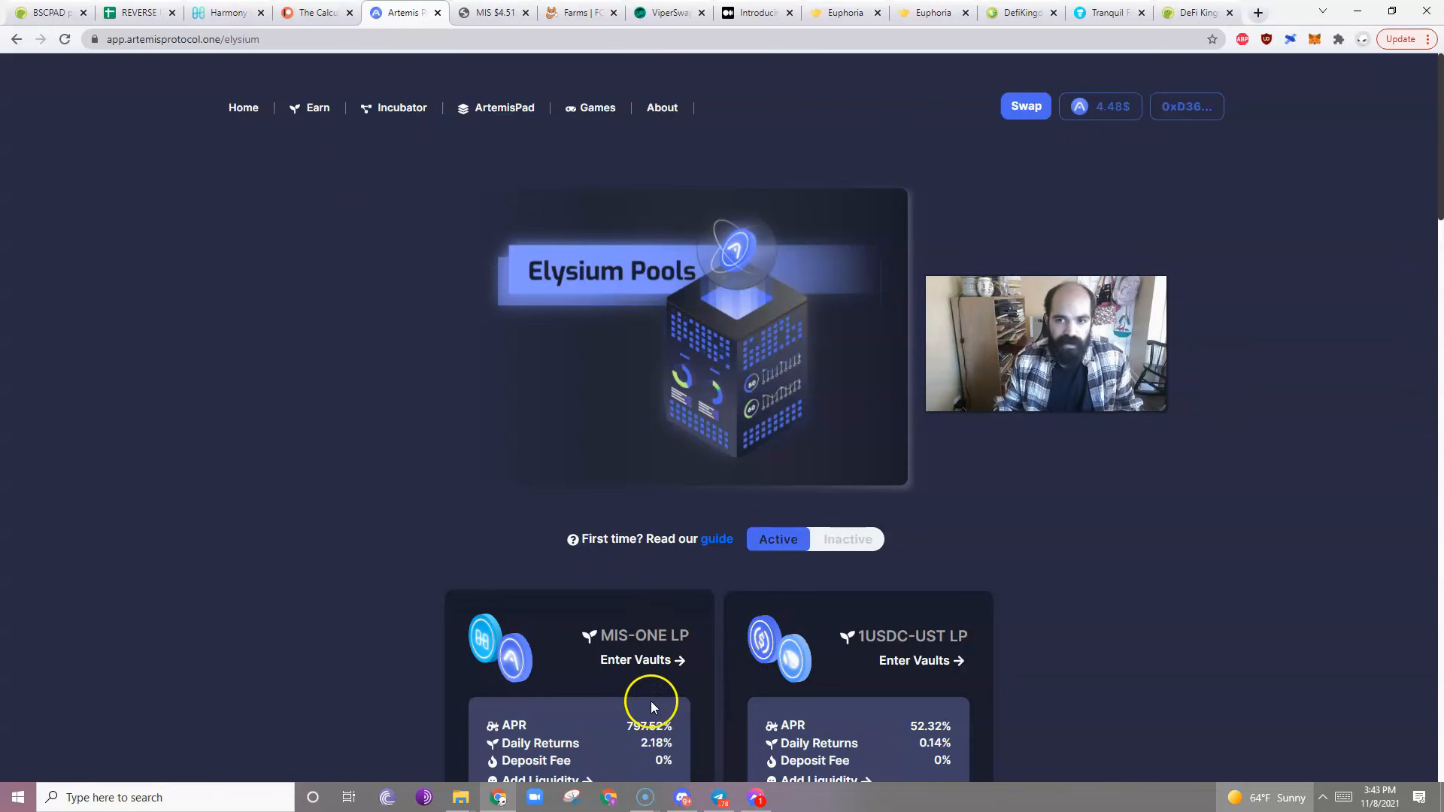
mouse_move(538, 148)
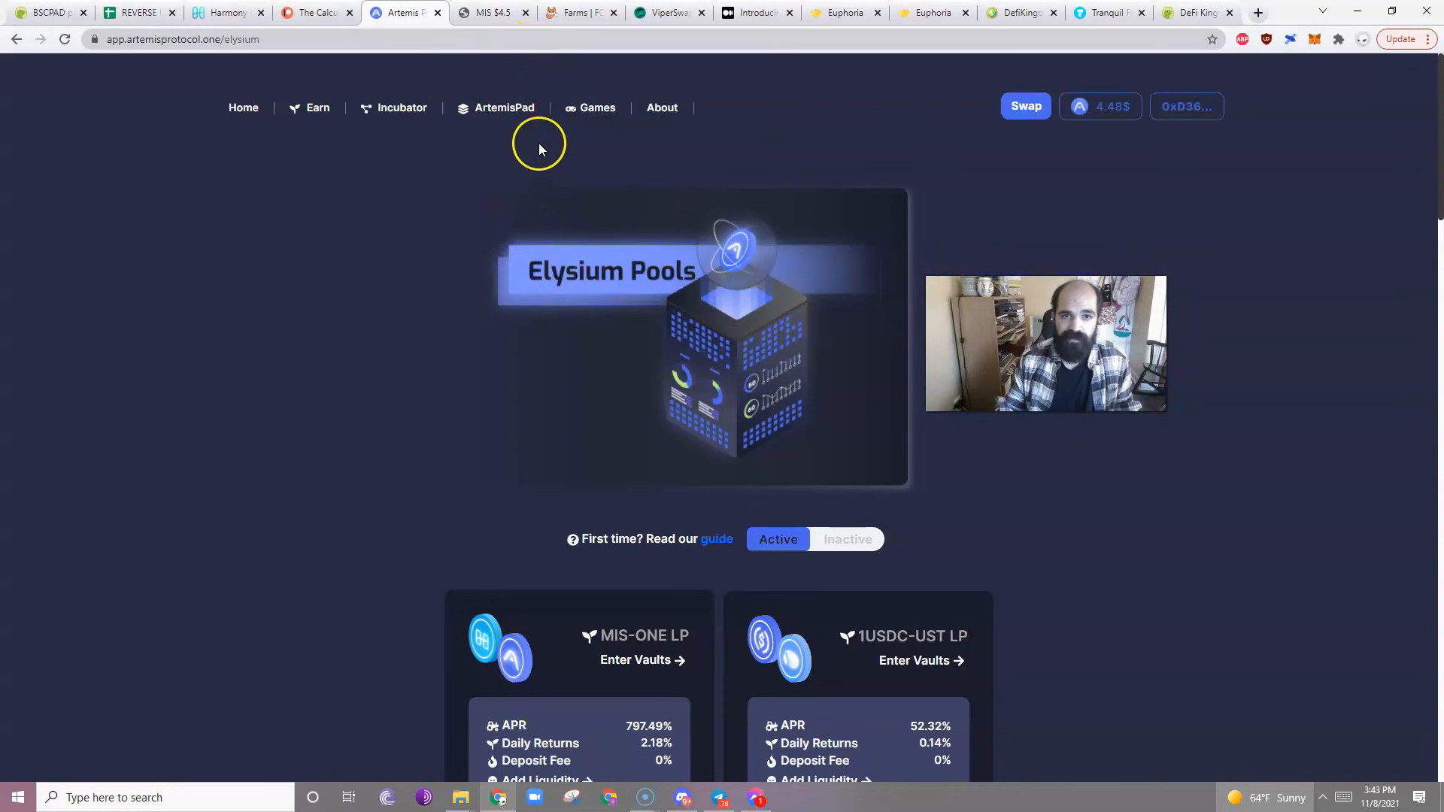
click(931, 13)
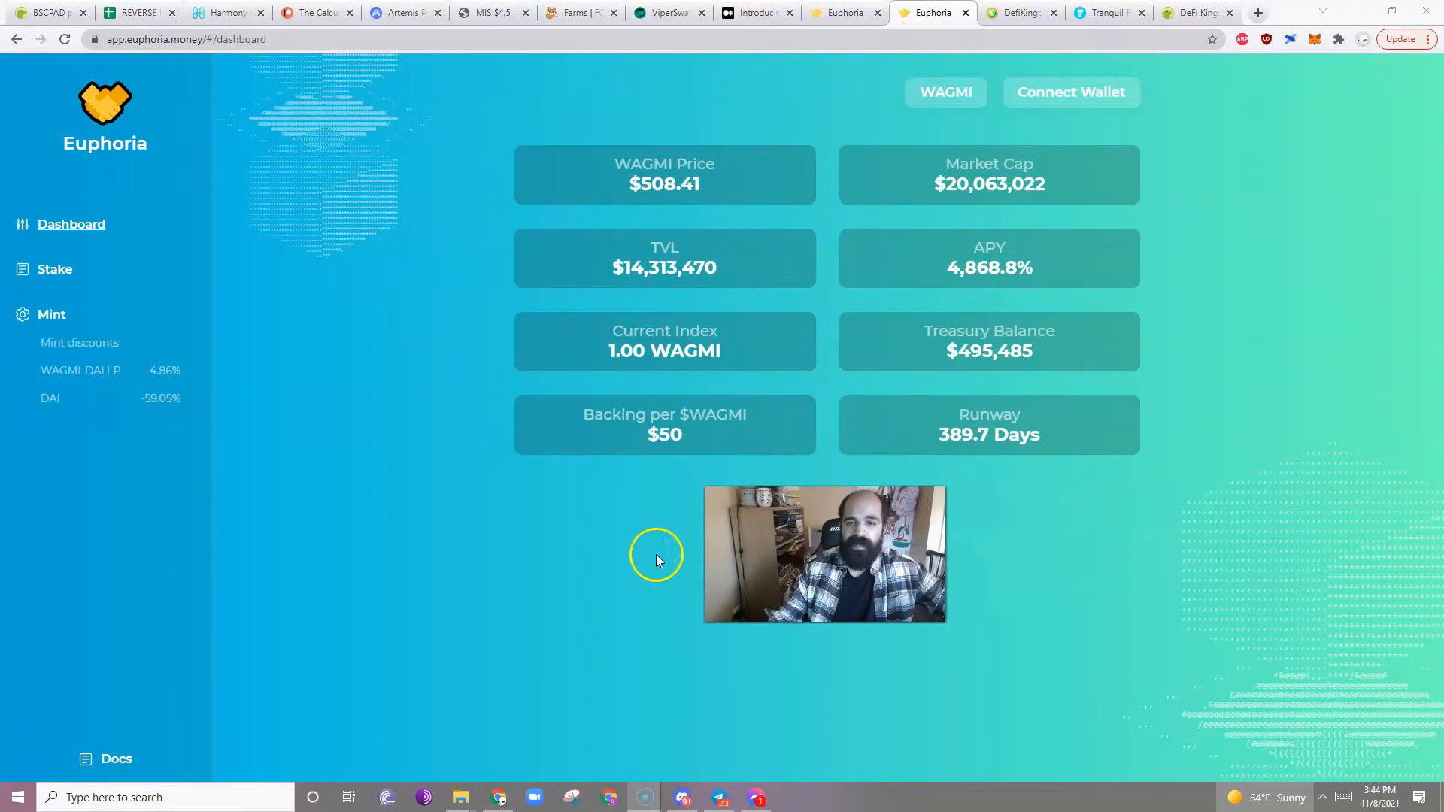
- Switch to the Euphoria tab to view WAGMI price, market cap, TVL, APY and treasury figures
click(580, 13)
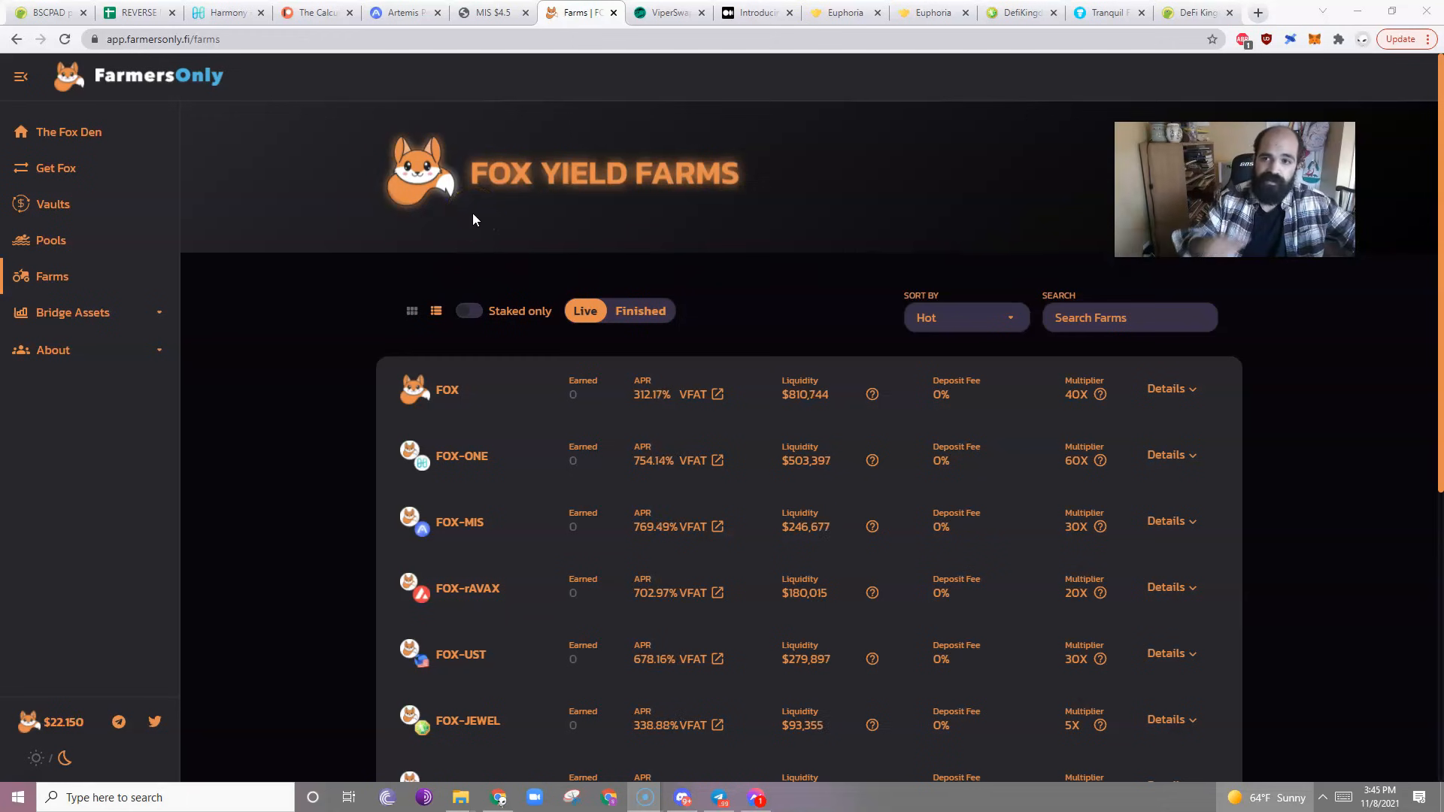
- Switch to the FarmersOnly tab showing Fox Yield Farms with FOX, FOX-ONE and FOX-MIS APRs
click(226, 12)
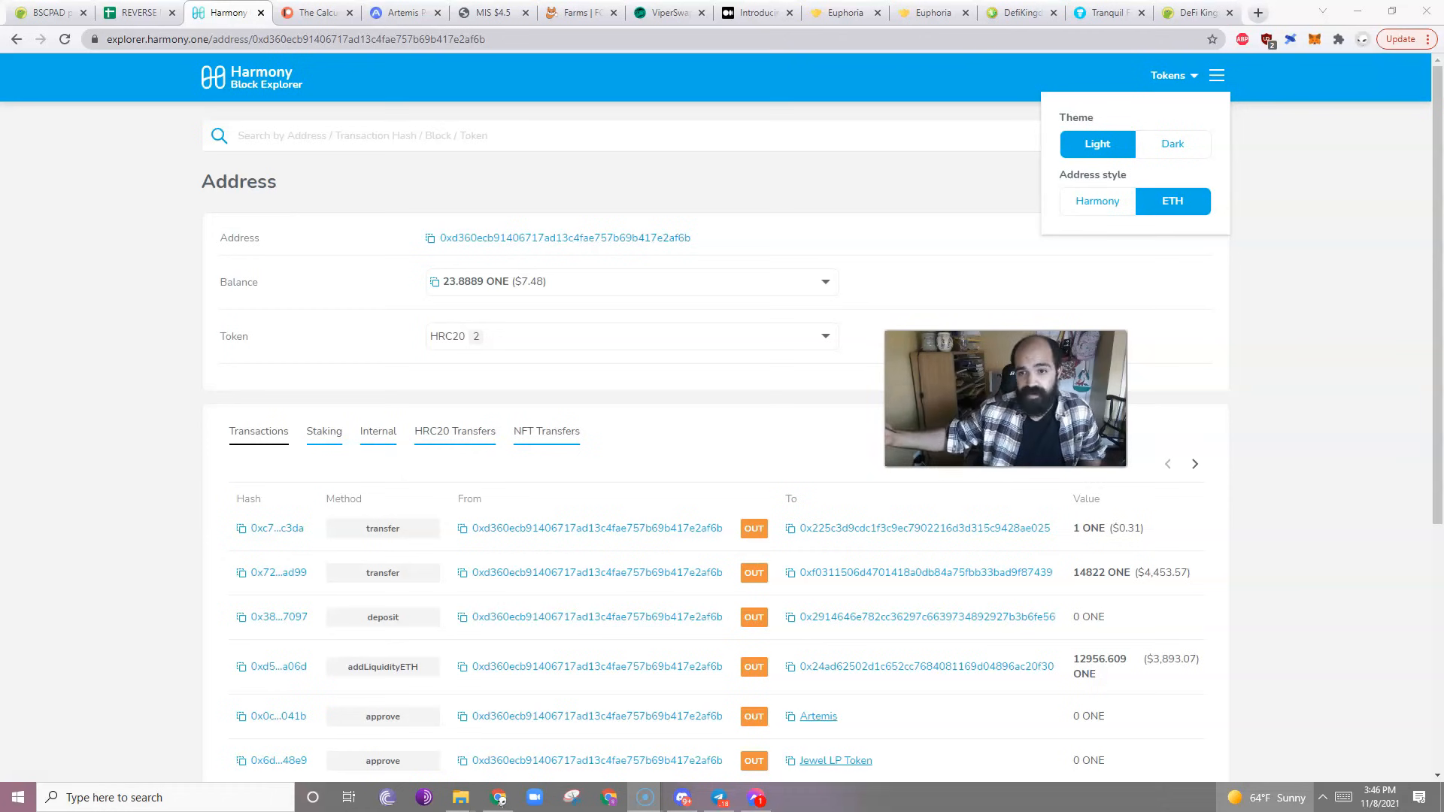